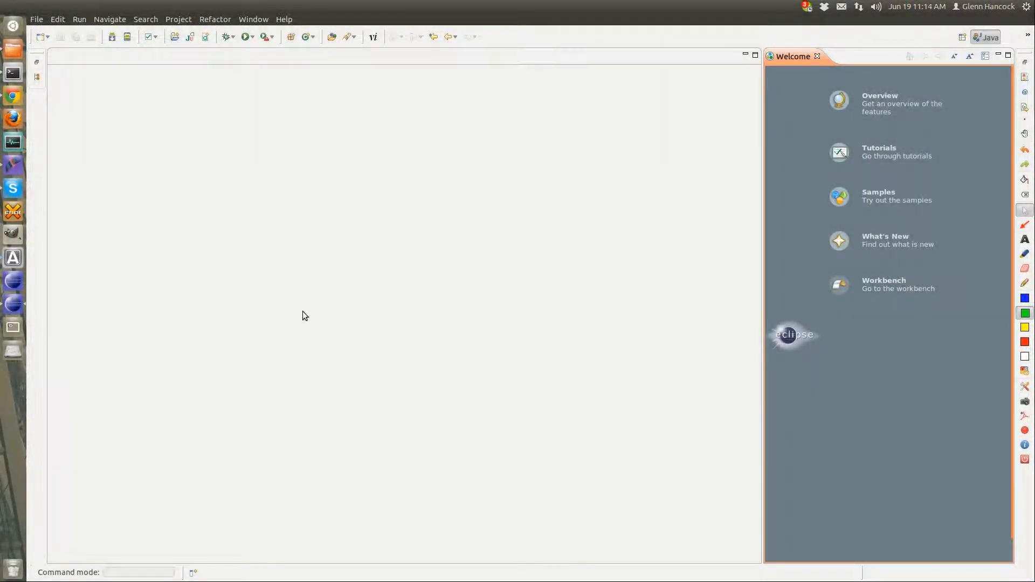
mouse_move(185, 231)
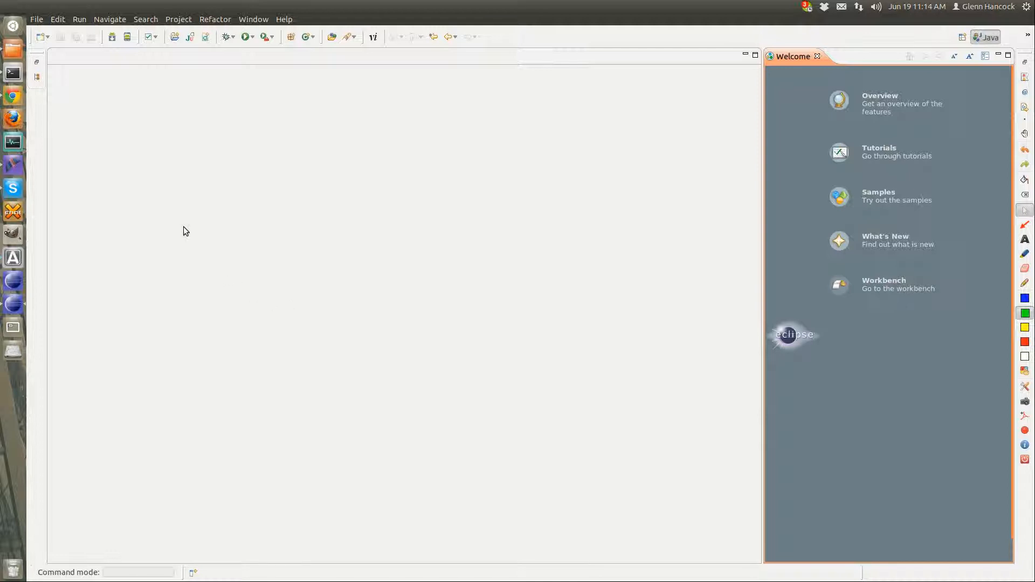
mouse_move(138, 223)
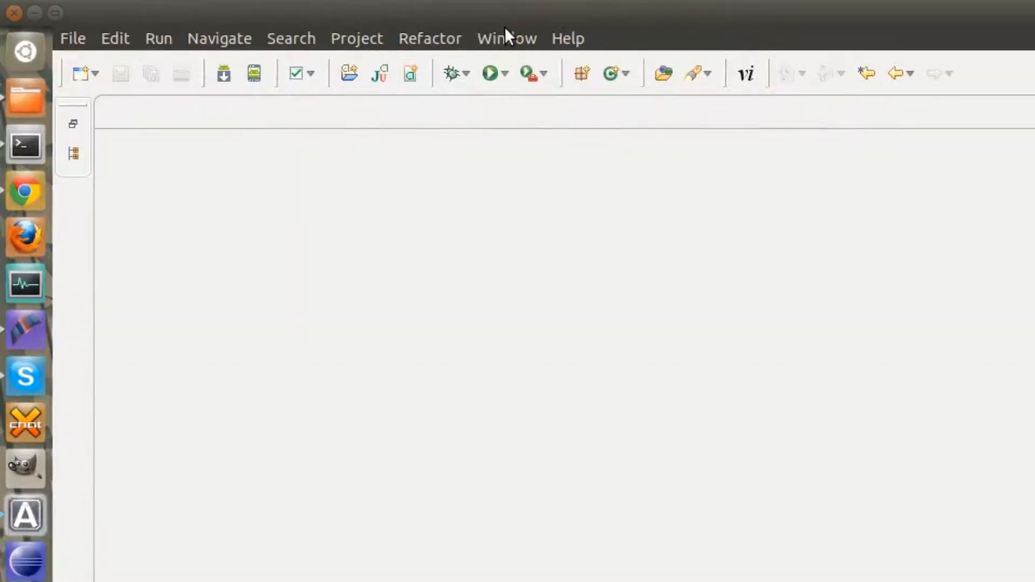
Open the Android SDK Manager and scroll to check the Android 4.0.3 packages.
click(506, 37)
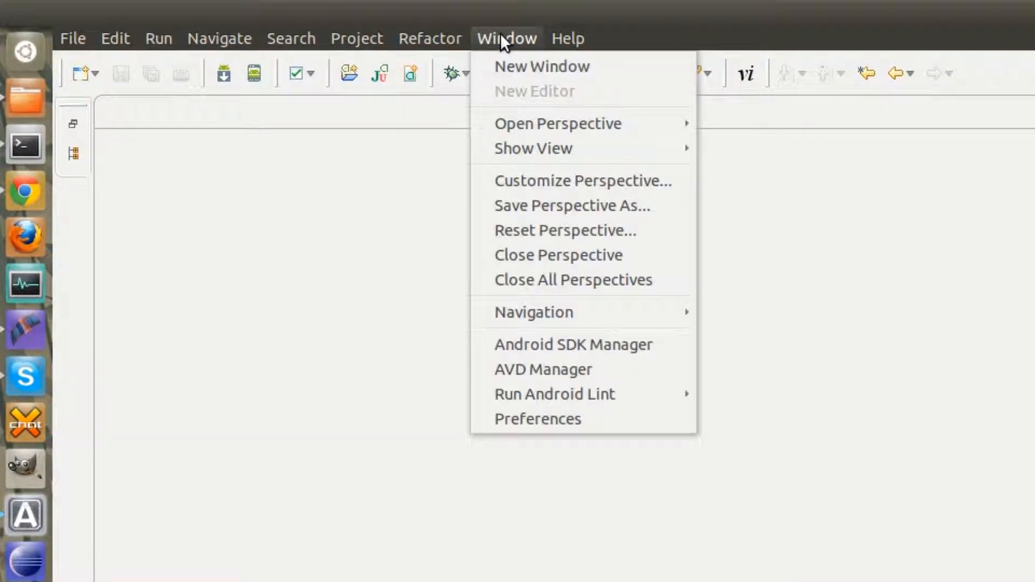
mouse_move(567, 344)
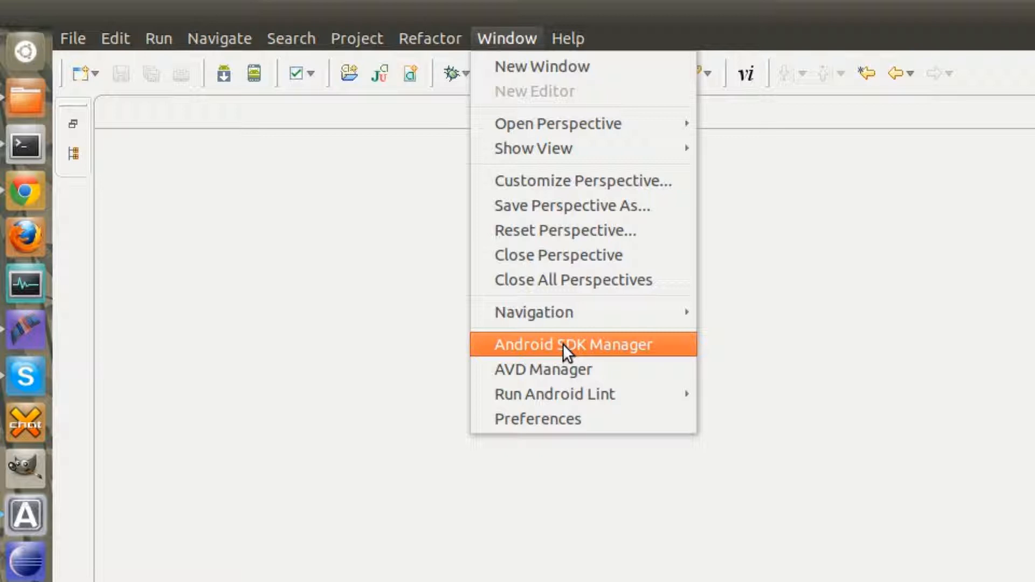
click(573, 344)
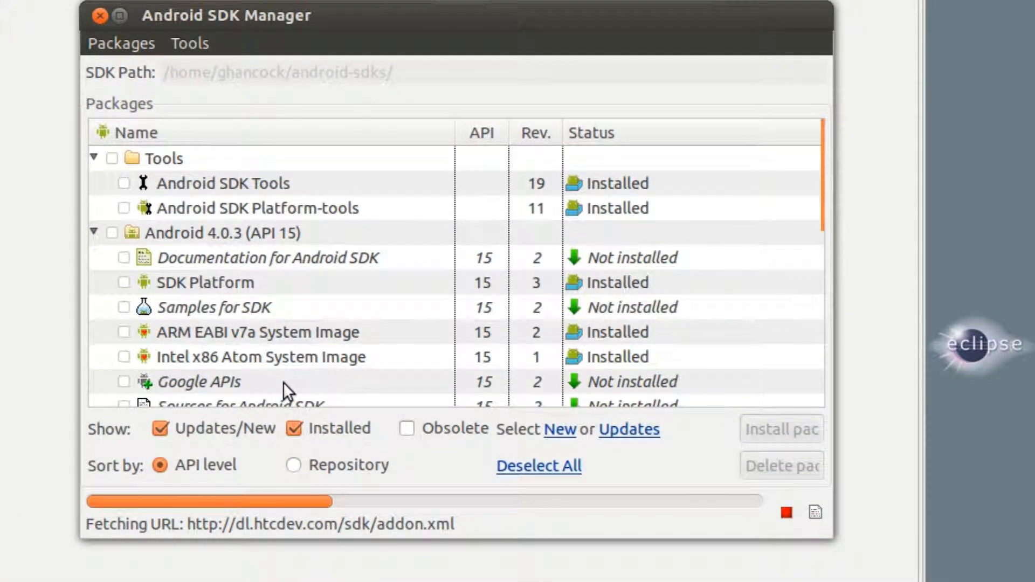
mouse_move(115, 225)
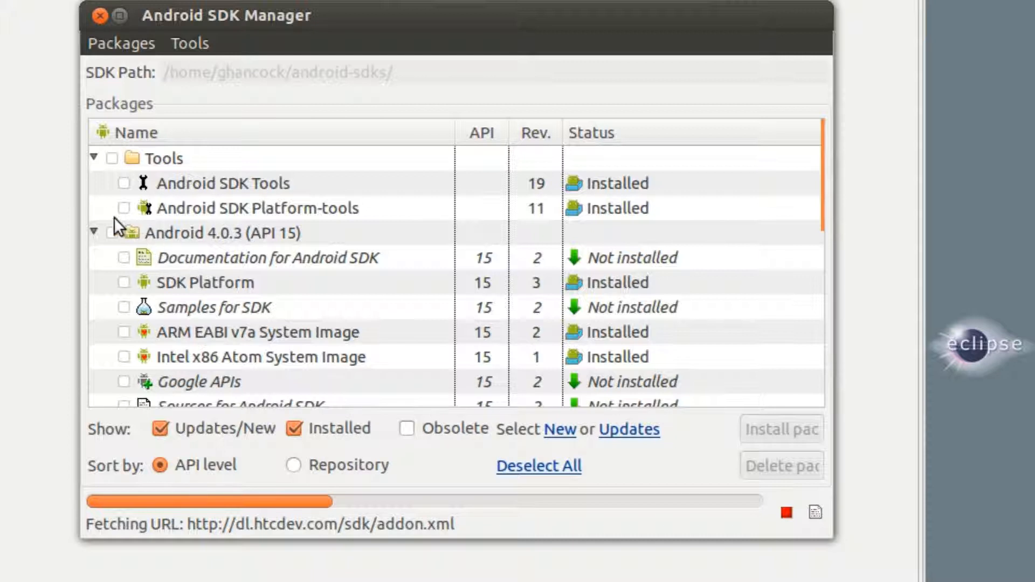
mouse_move(301, 367)
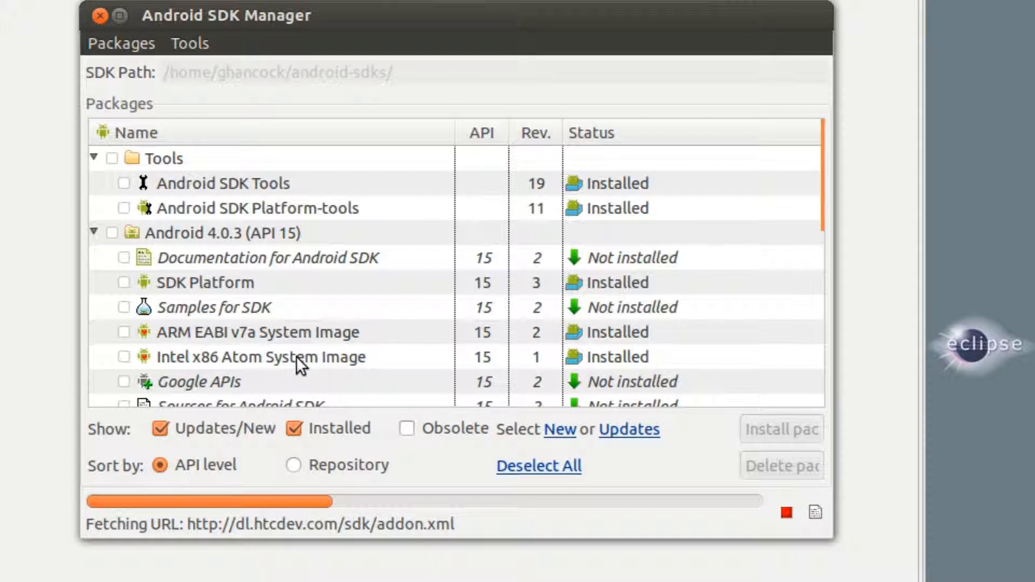
scroll(down, 3)
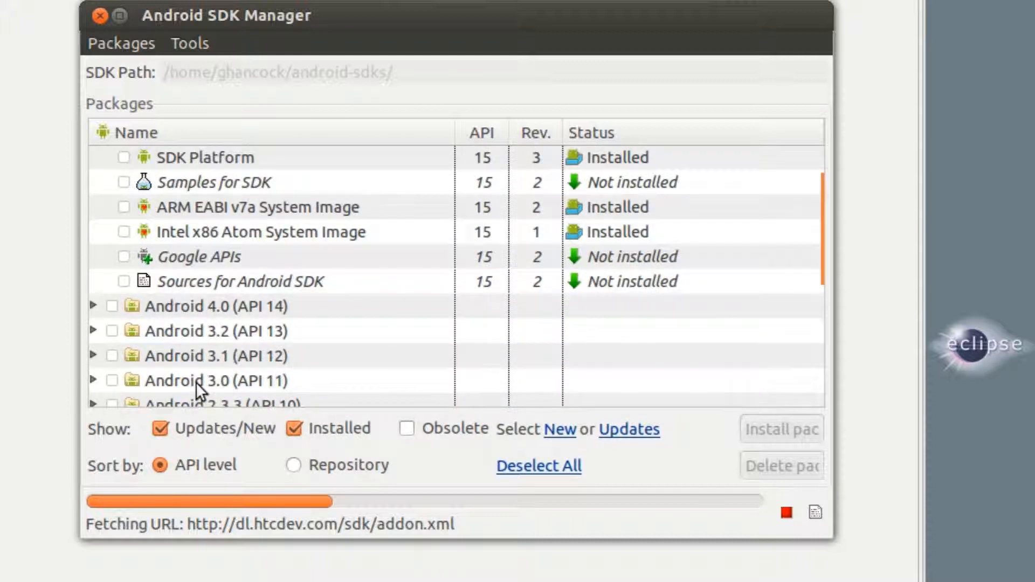
mouse_move(254, 399)
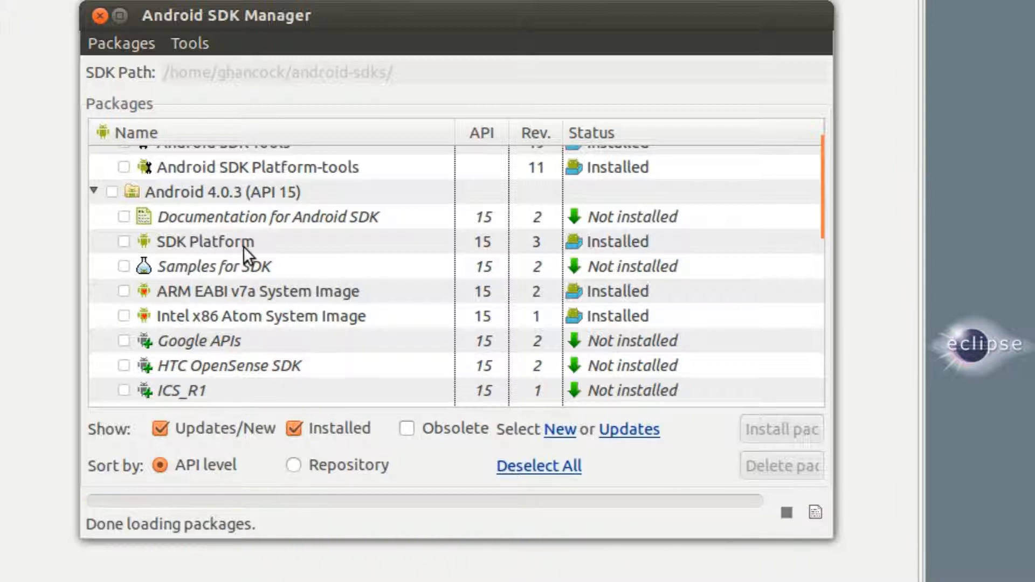
mouse_move(637, 250)
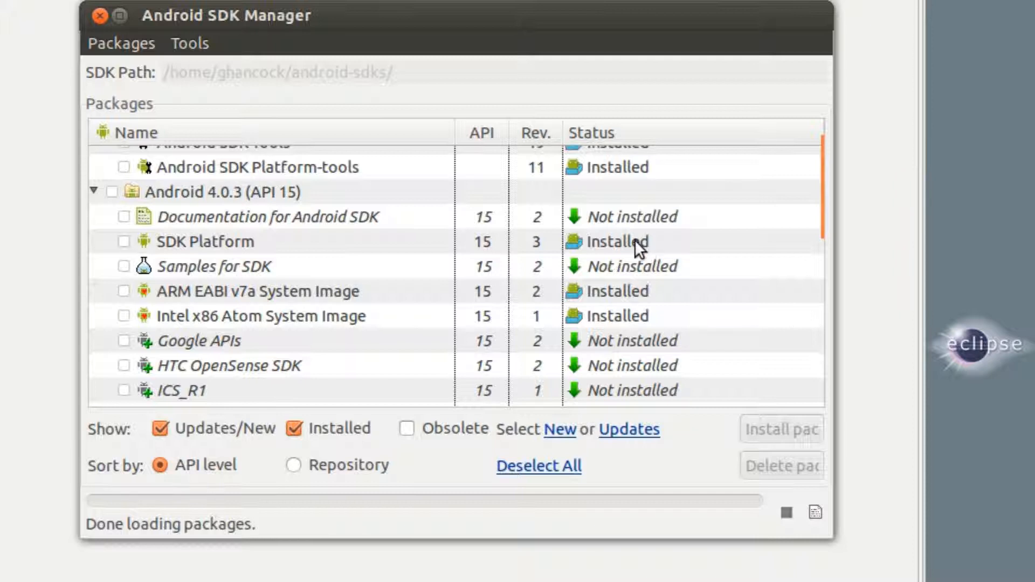
mouse_move(847, 432)
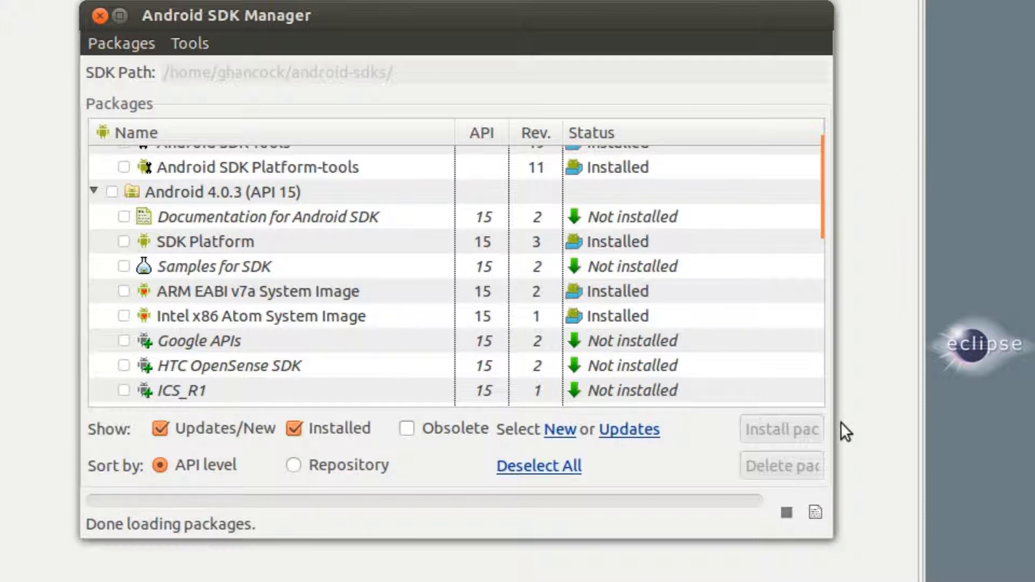
mouse_move(791, 438)
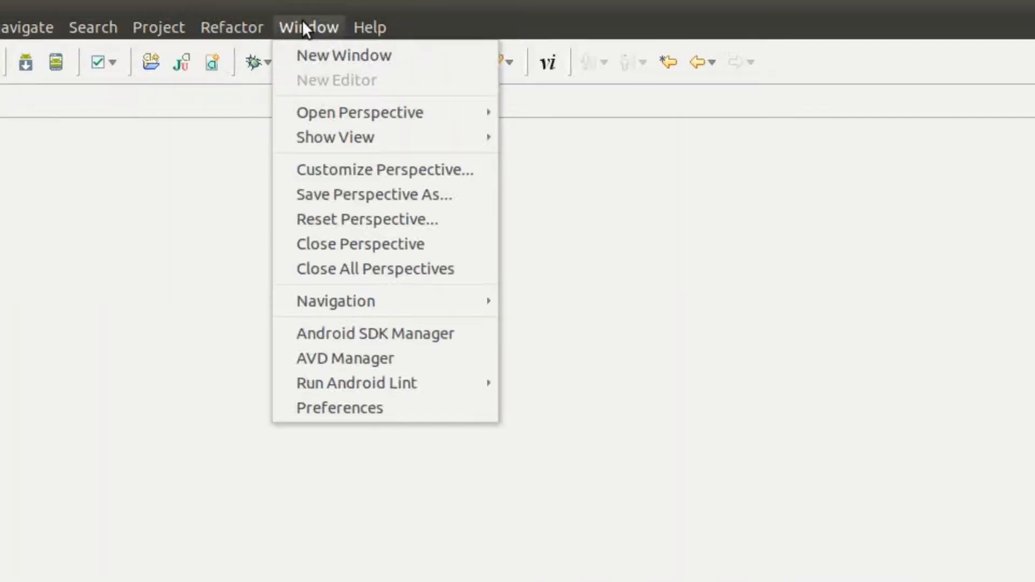
mouse_move(344, 359)
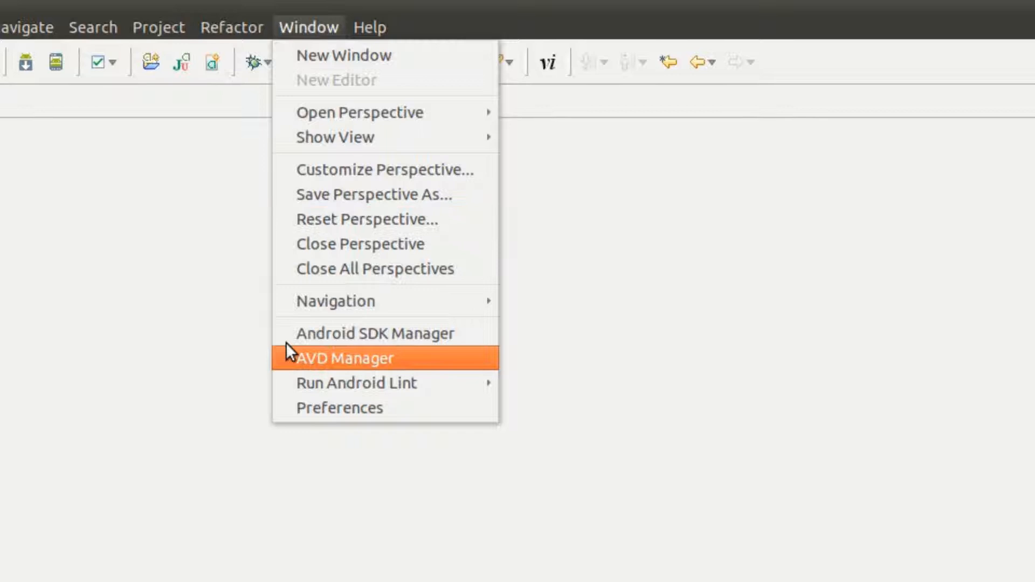
mouse_move(357, 368)
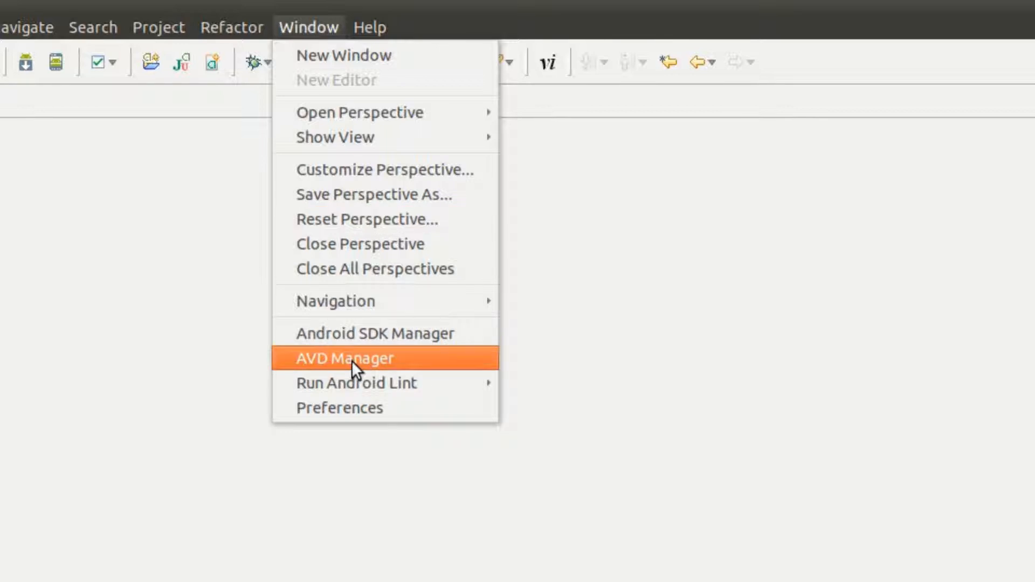
Open the Android Virtual Device Manager from the Window menu.
click(343, 358)
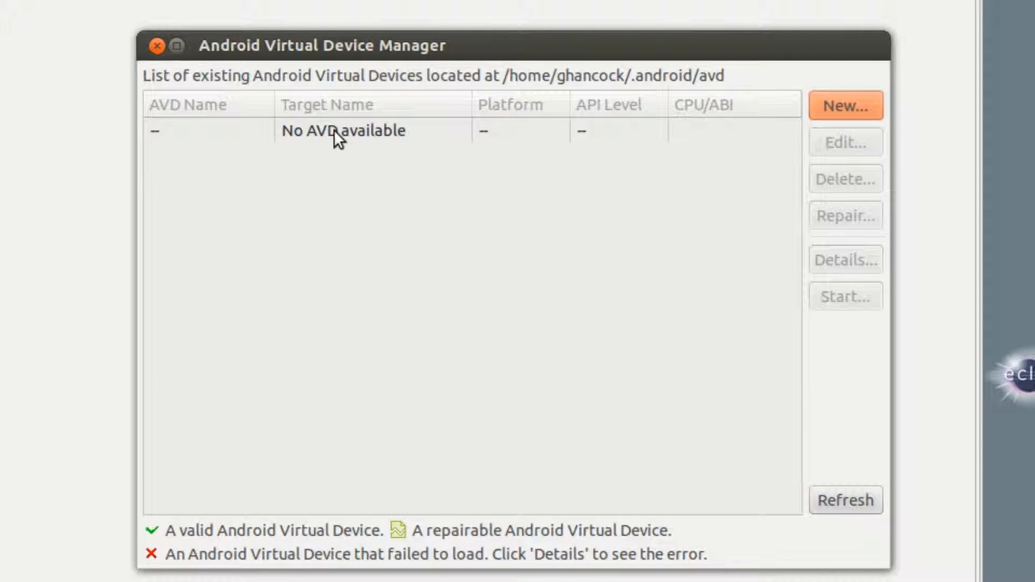
Create an AVD named 'Android' targeting Android 4.0.3 - API Level 15 with a 9 MiB SD card.
click(846, 106)
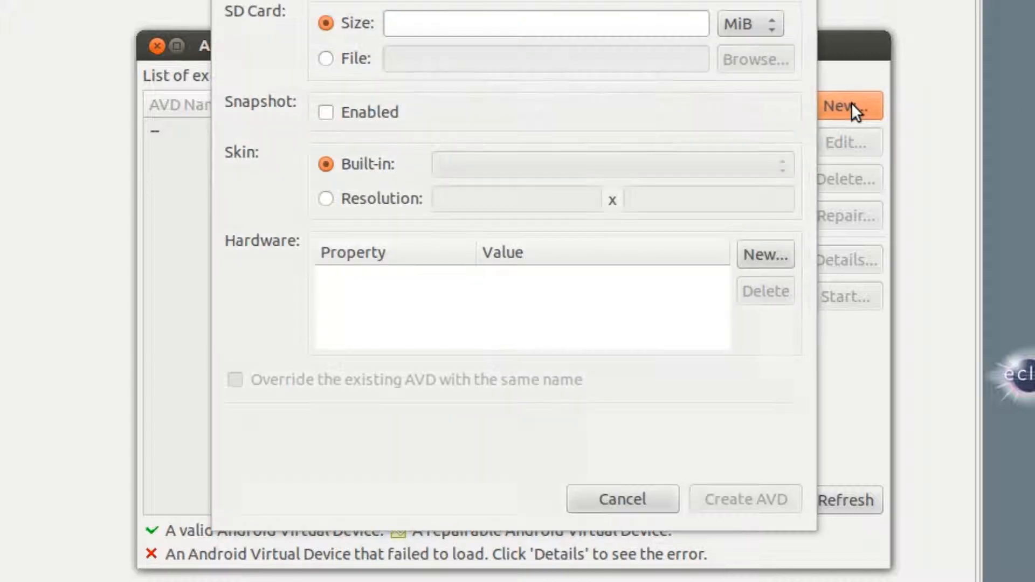
text(An)
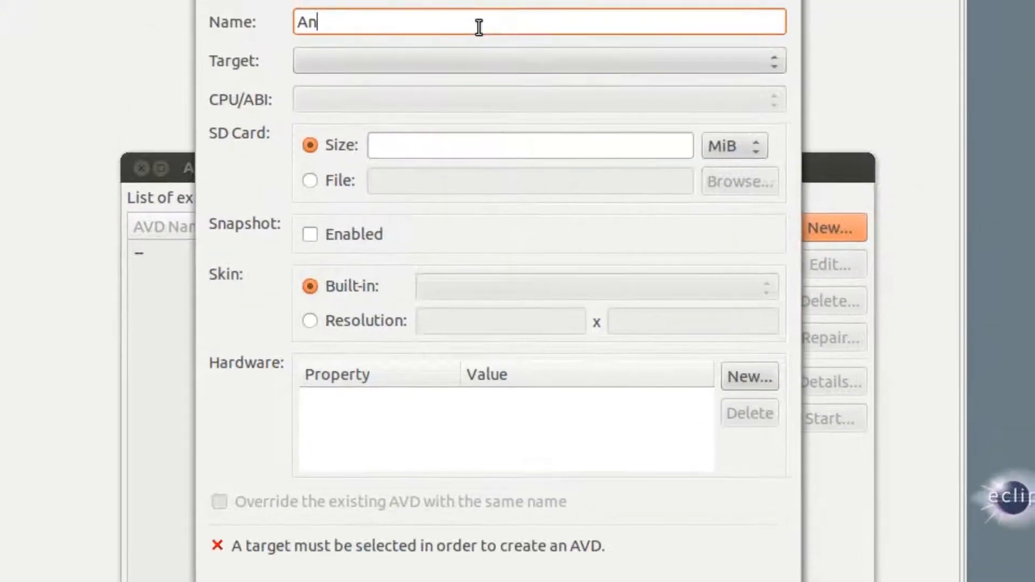
text(droid)
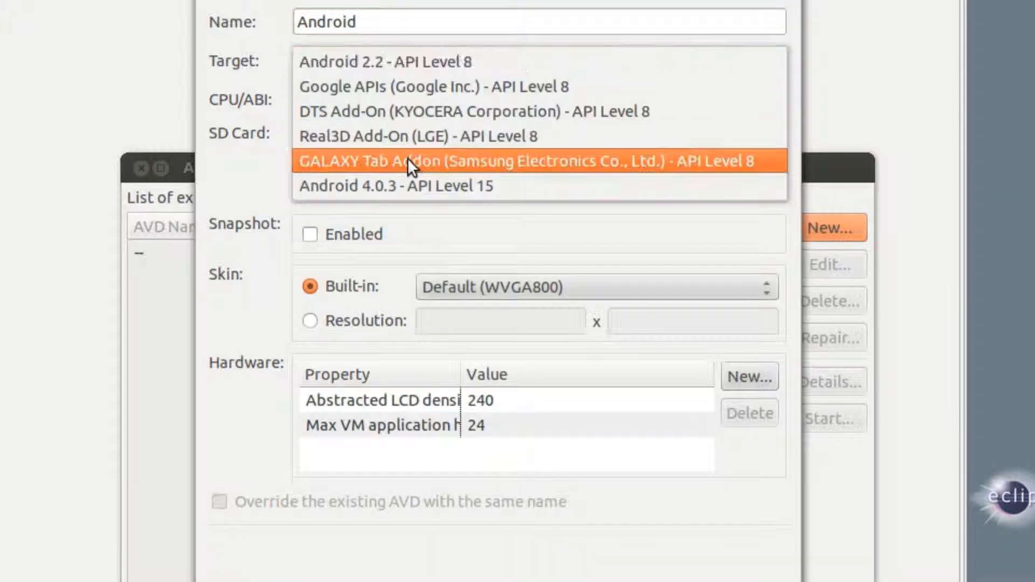
click(395, 185)
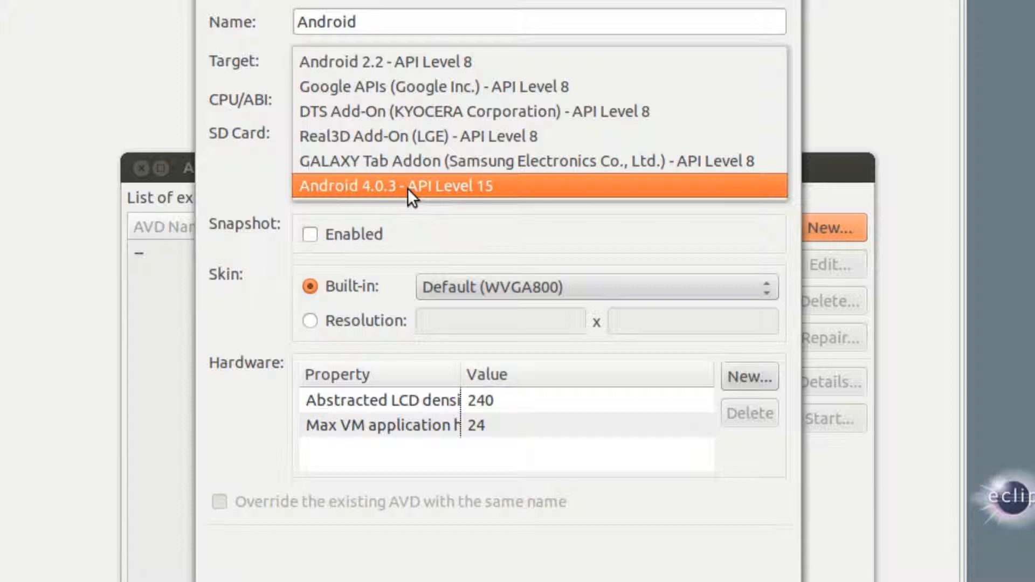
click(396, 185)
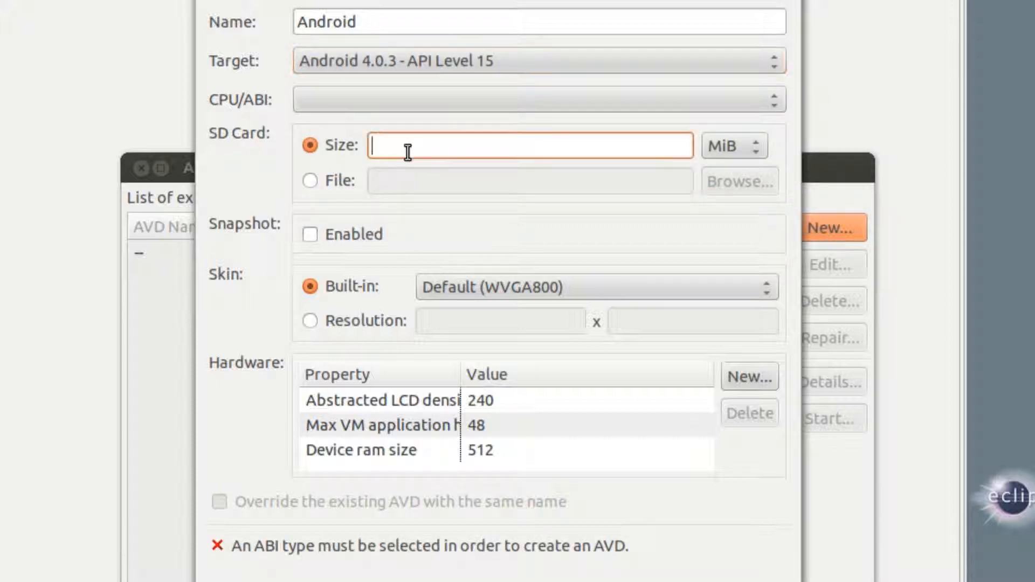
mouse_move(402, 143)
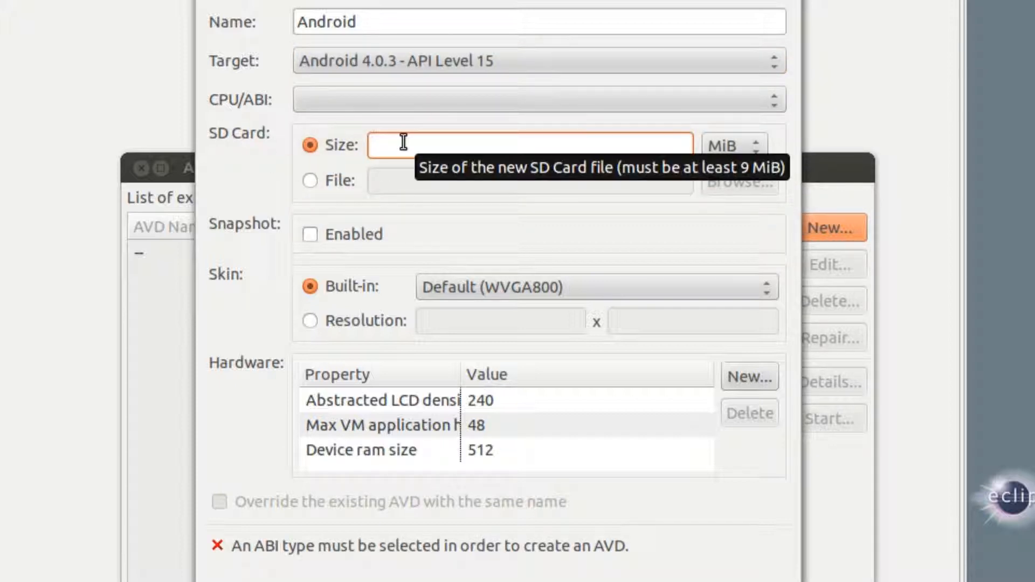
text(9)
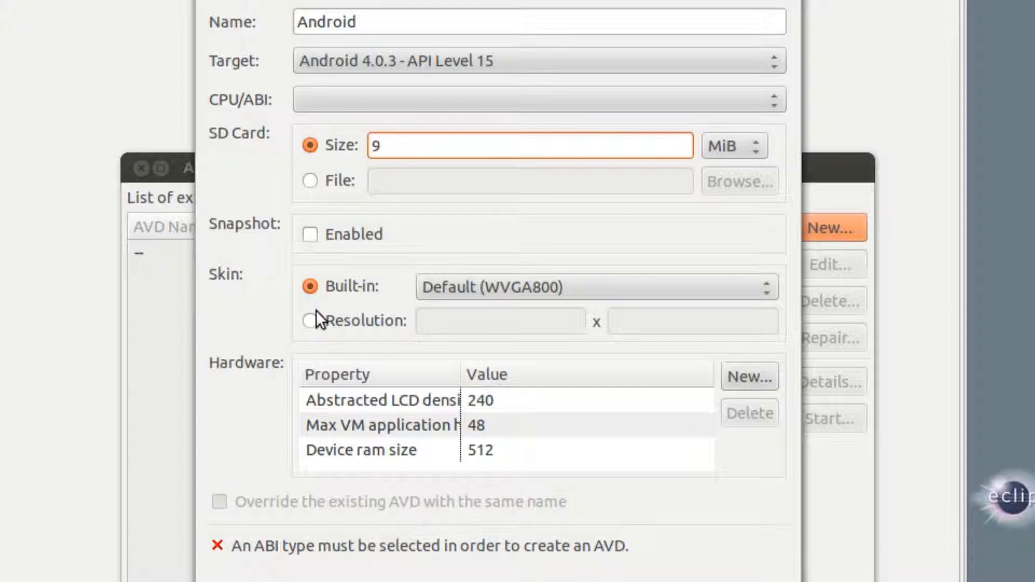
mouse_move(479, 292)
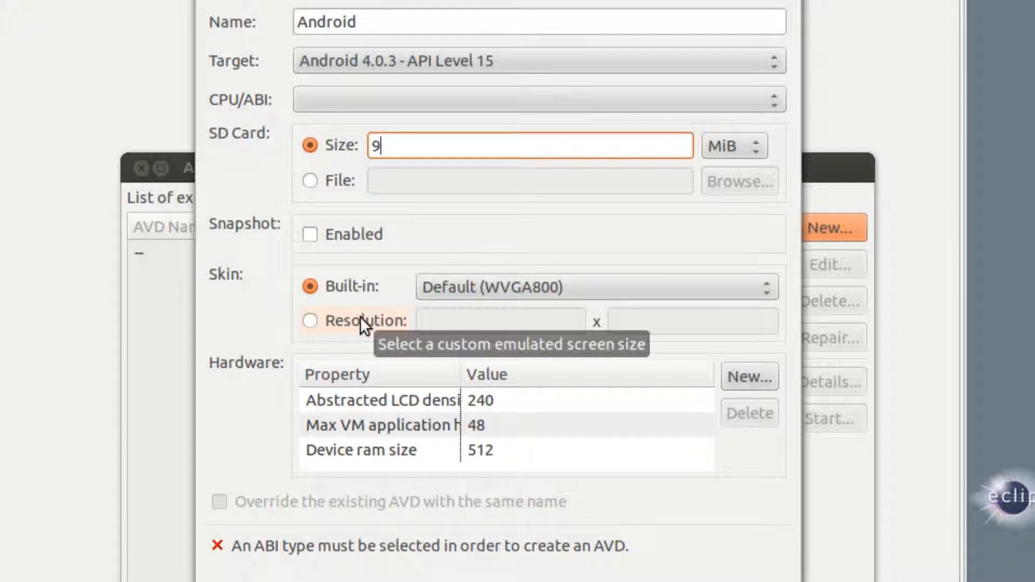
mouse_move(638, 309)
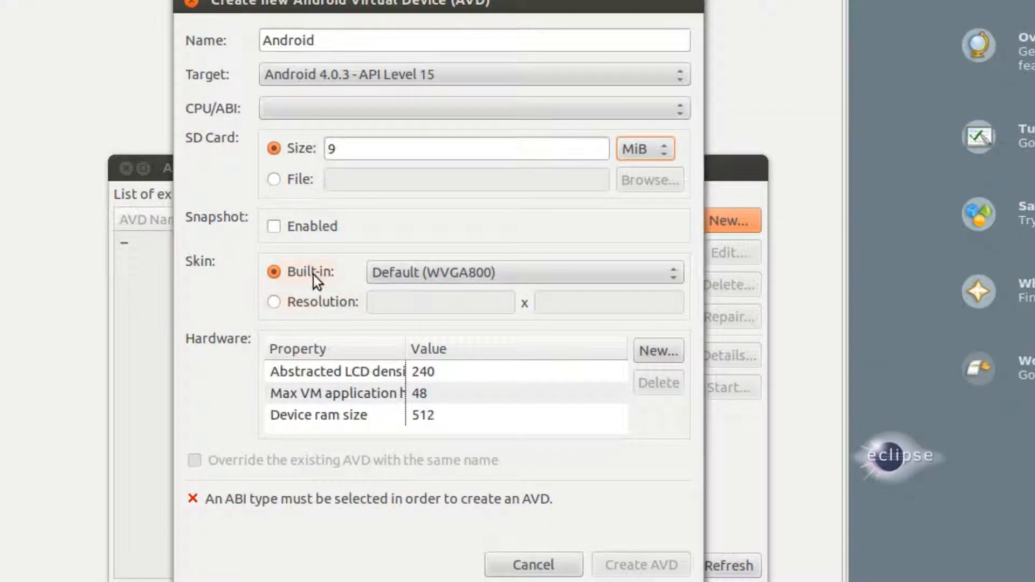
Set CPU/ABI to ARM (armeabi-v7a) and create the 'Android' AVD.
click(473, 108)
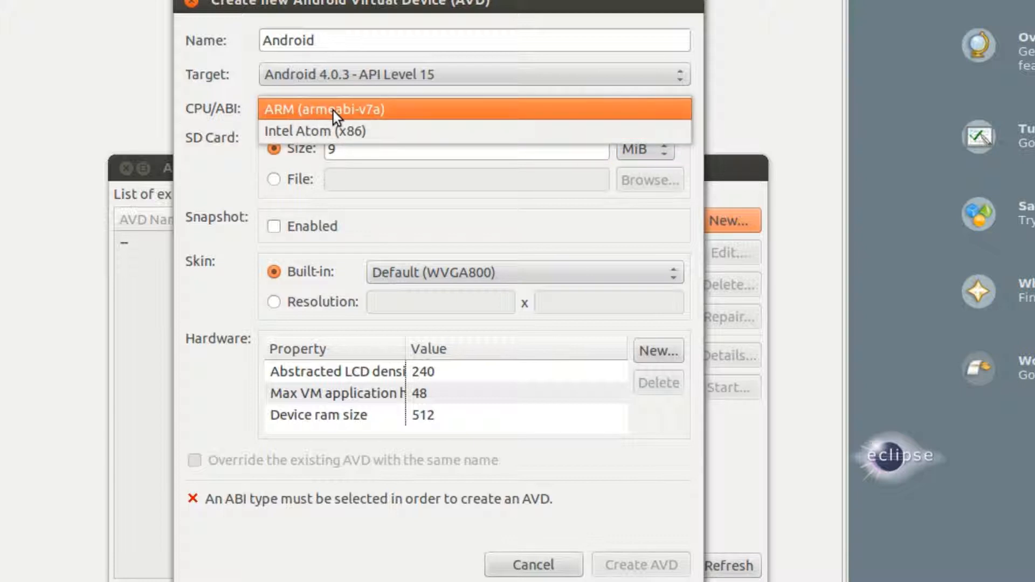
click(338, 109)
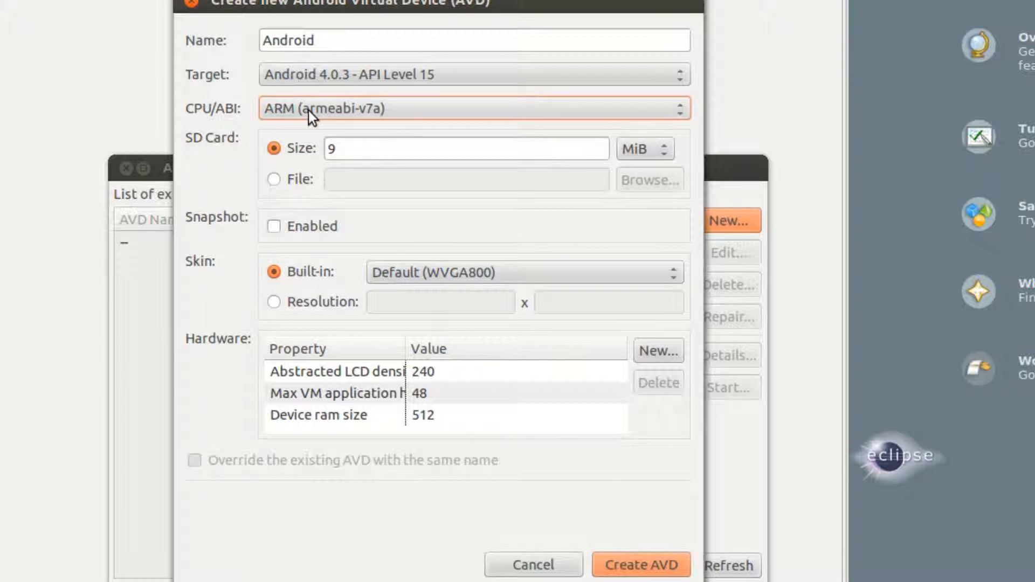
mouse_move(370, 417)
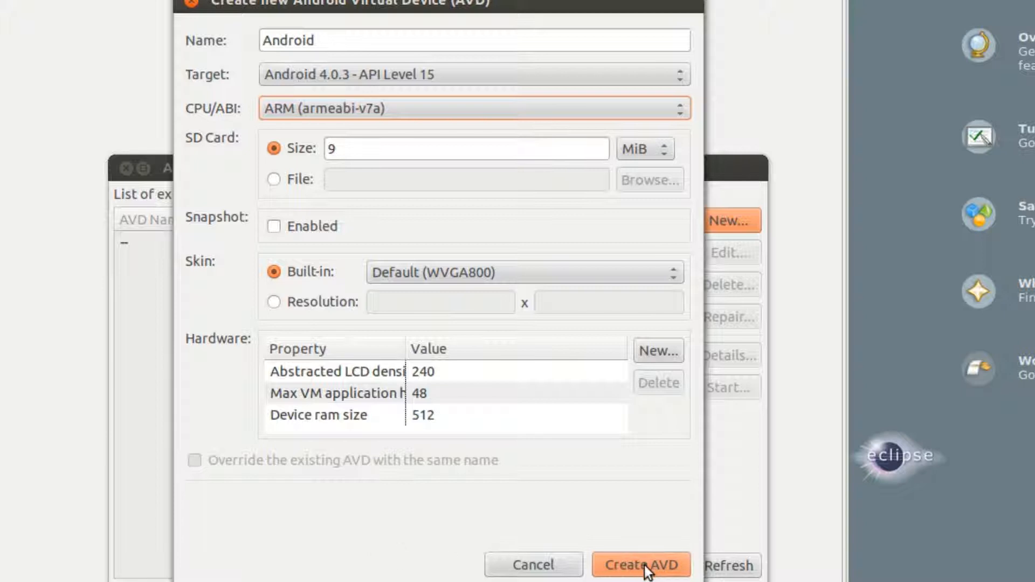
click(640, 565)
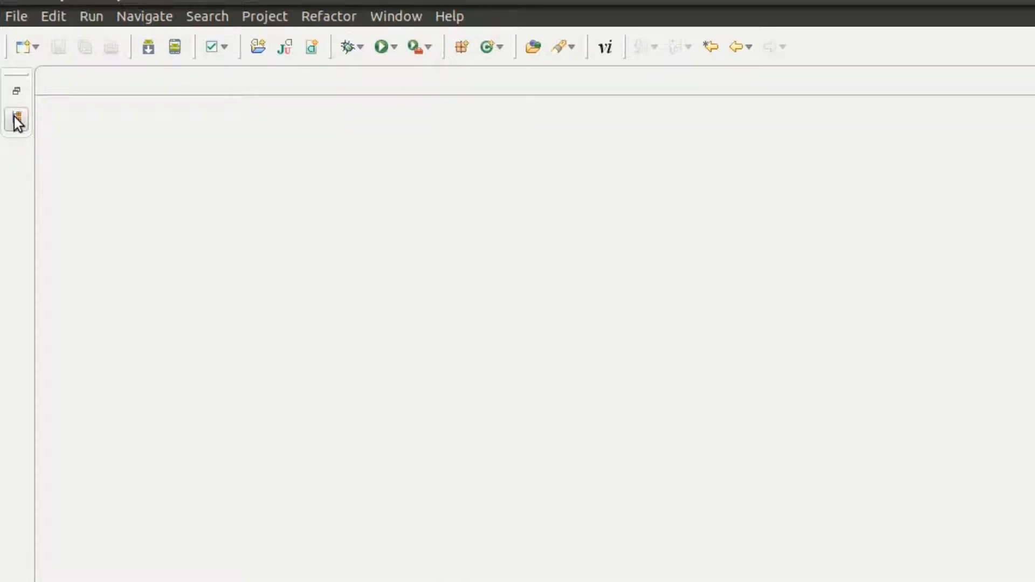
Open Run Configurations for the Lizzy Android application from the Run menu.
click(16, 120)
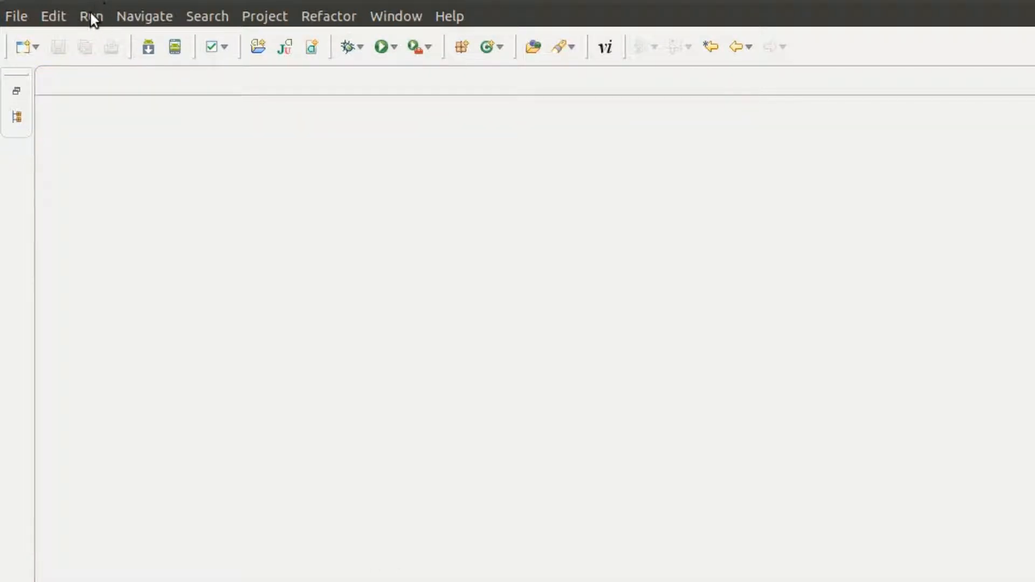
click(90, 15)
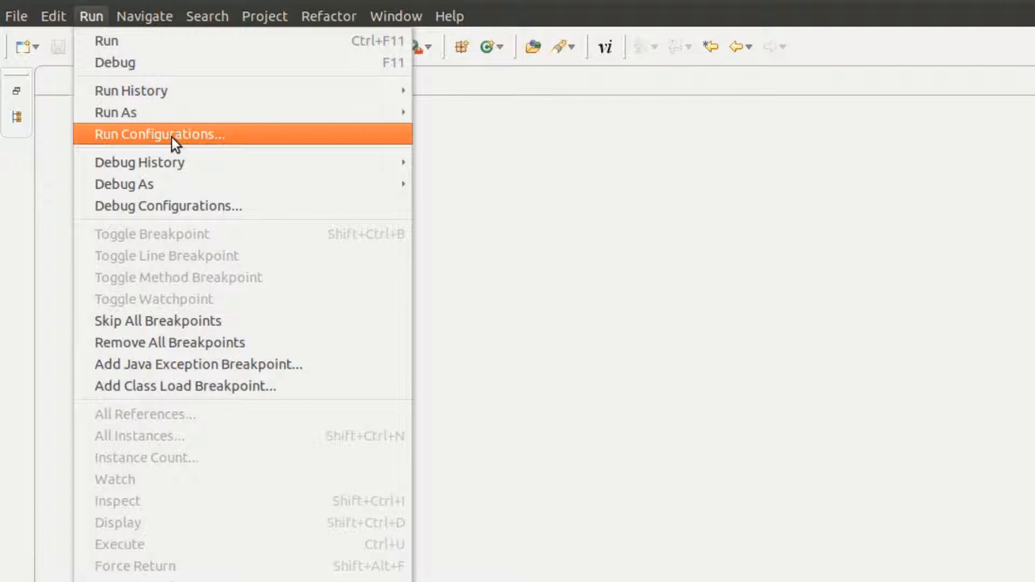
click(159, 134)
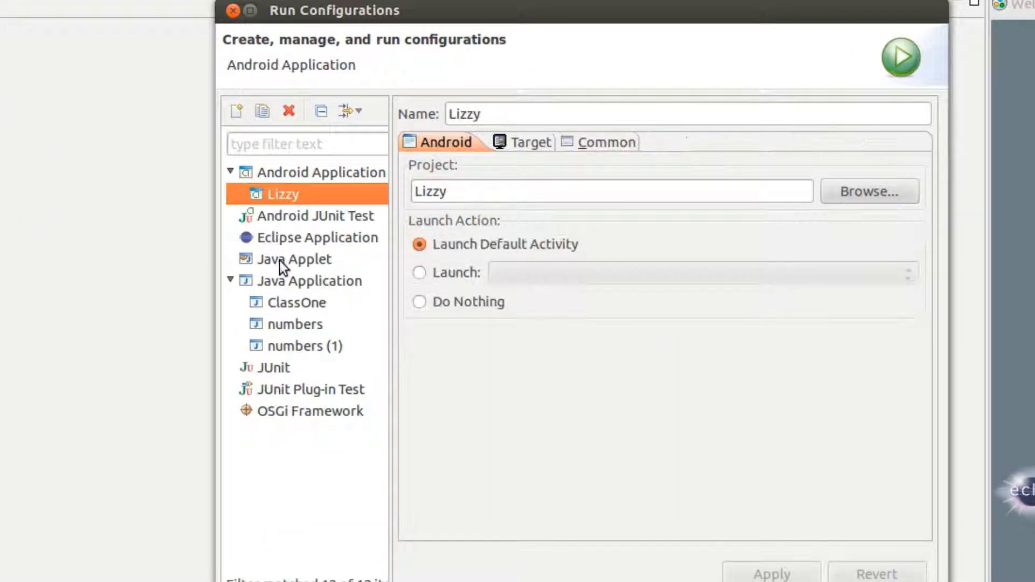
In the Target tab, tick the 'Android' AVD as the automatic deployment target.
click(517, 142)
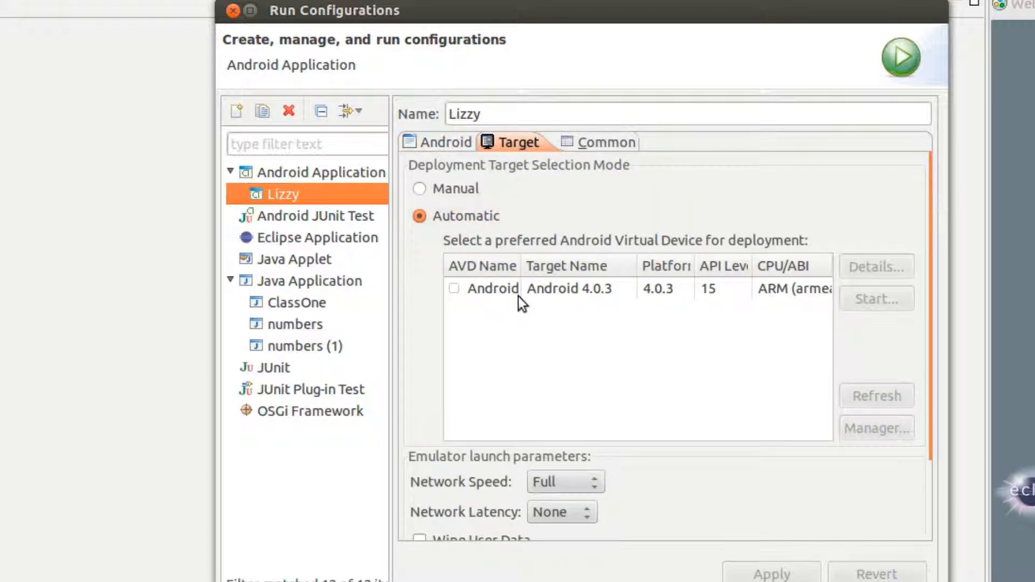
mouse_move(721, 312)
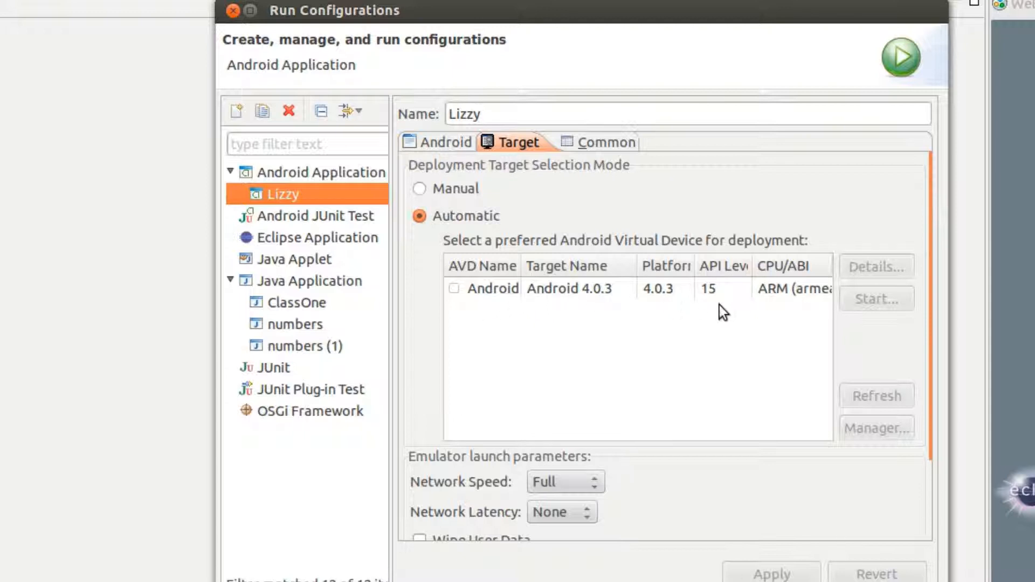
mouse_move(791, 311)
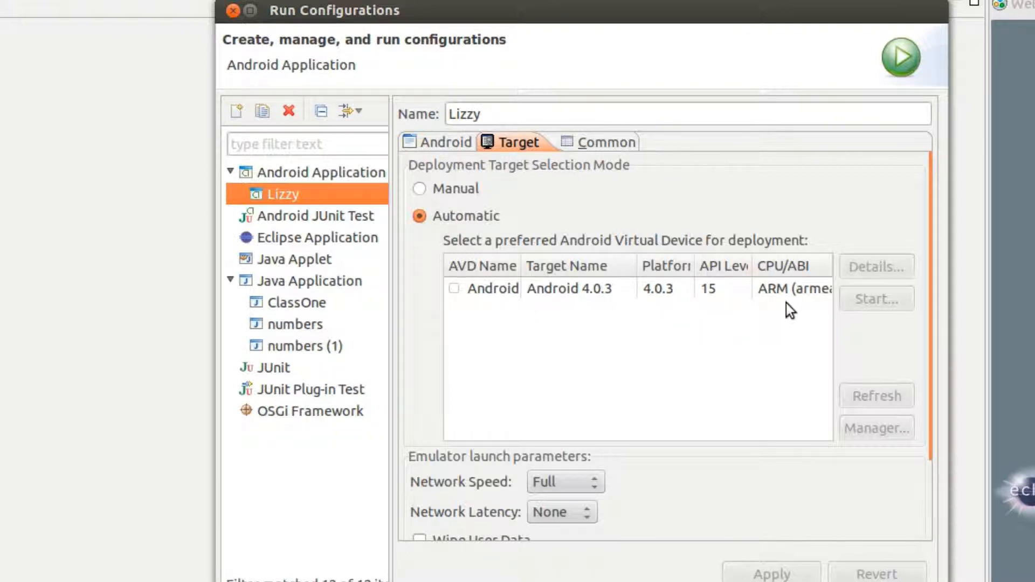
click(454, 288)
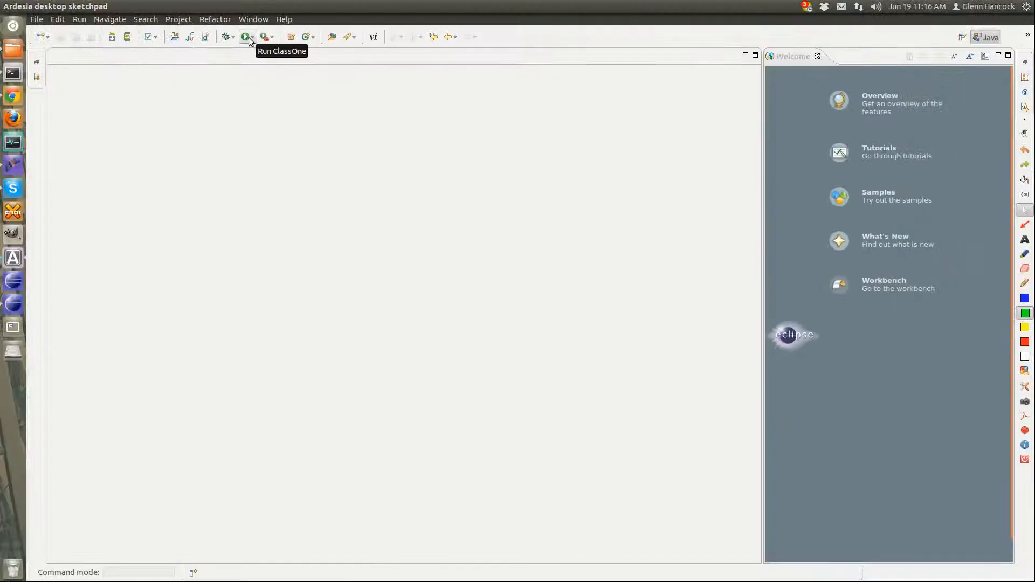
mouse_move(186, 162)
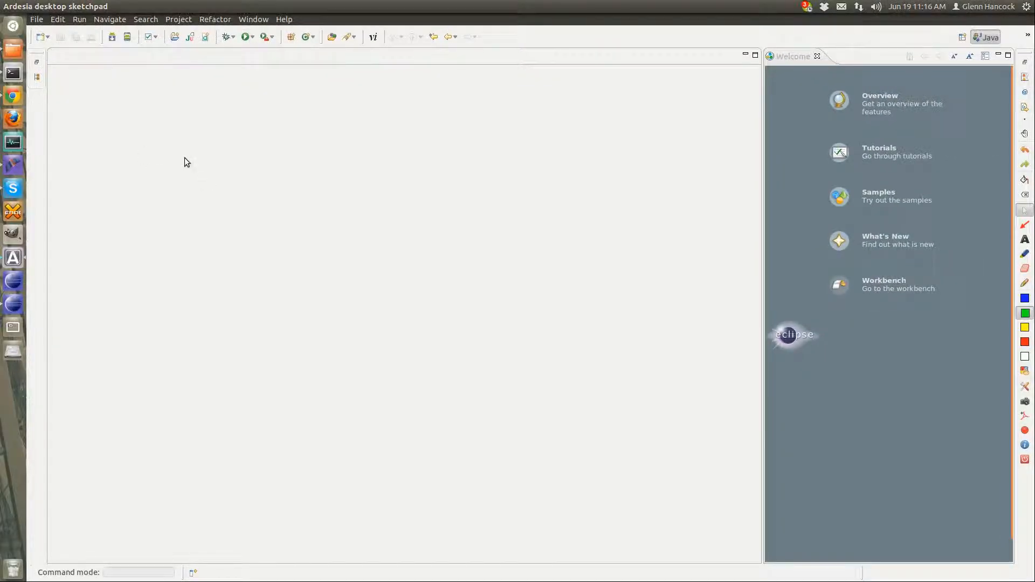